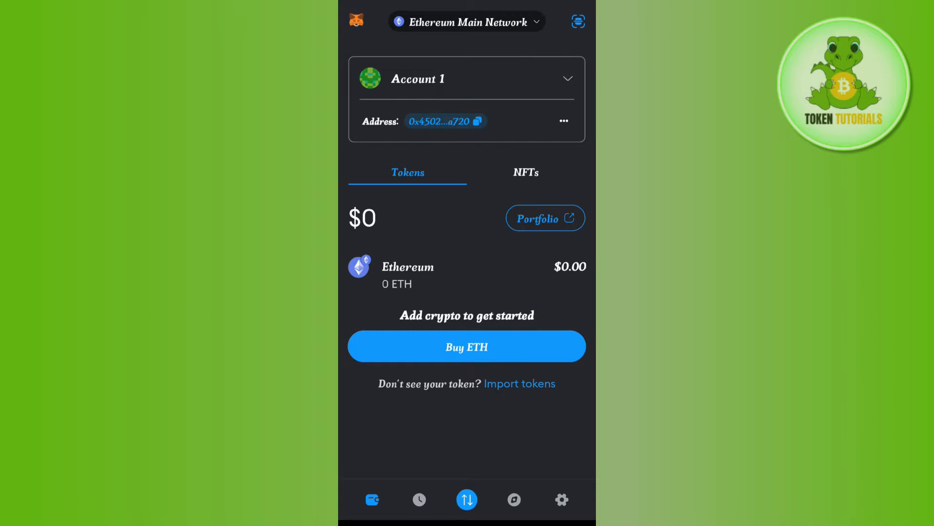
- Switch the active network from Ethereum Main Network to BNB Smart Chain
{"action": "left_click", "coordinate": [467, 22]}
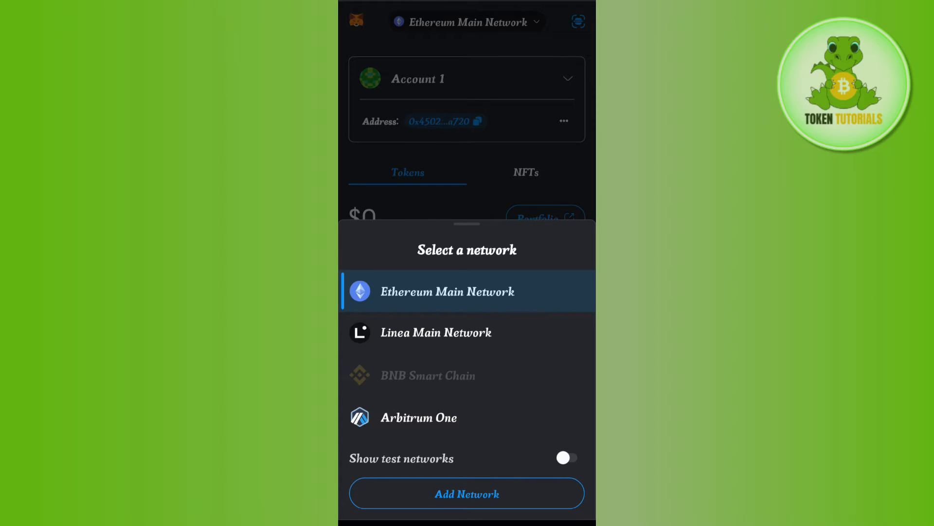
{"action": "left_click", "coordinate": [448, 291]}
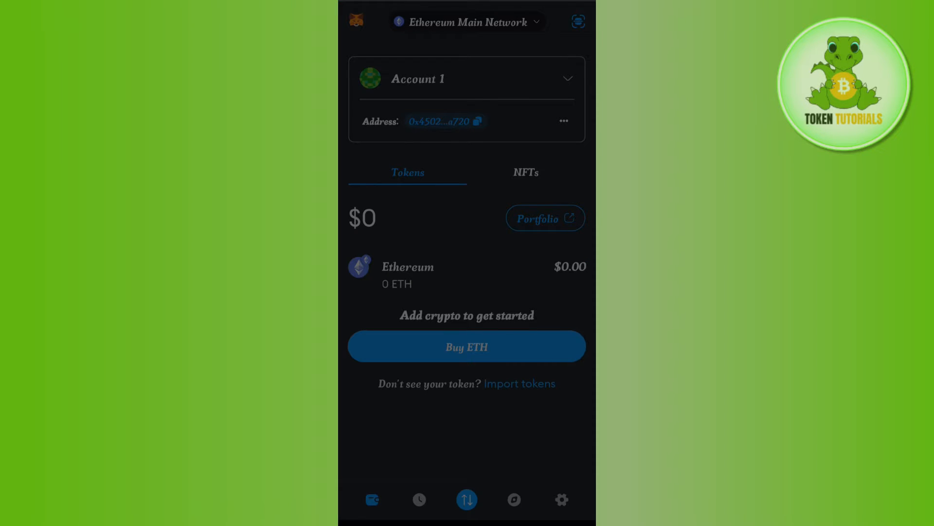
{"action": "left_click", "coordinate": [466, 22]}
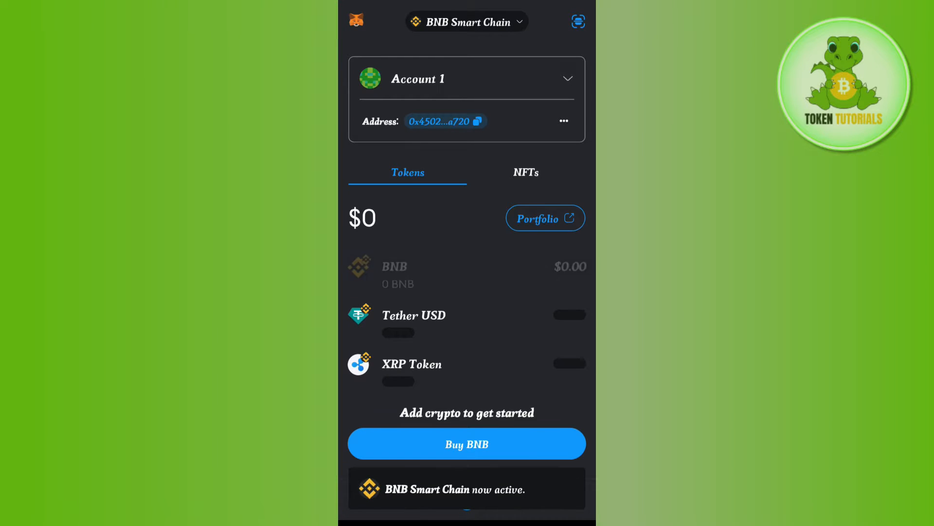
- Open the BNB token details and start a swap from BNB
{"action": "left_click", "coordinate": [394, 267]}
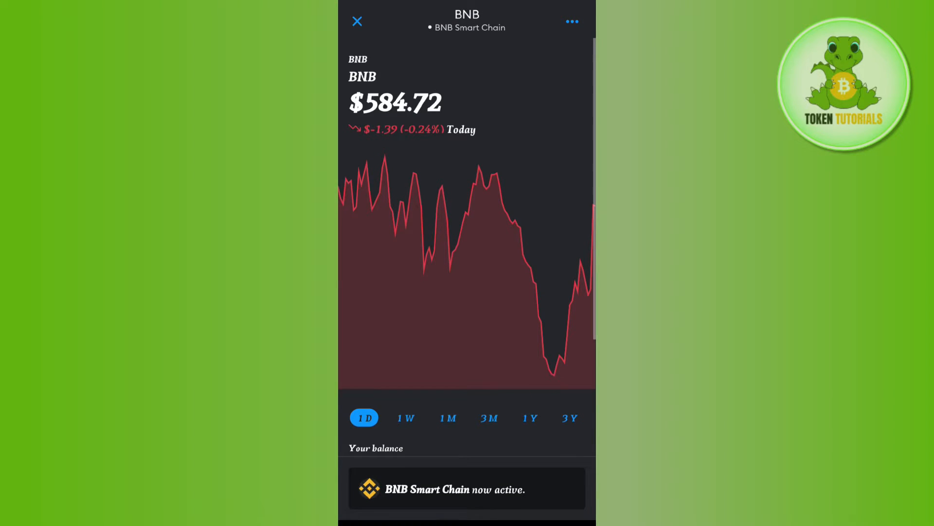
{"action": "scroll", "scroll_direction": "down", "scroll_amount": 3}
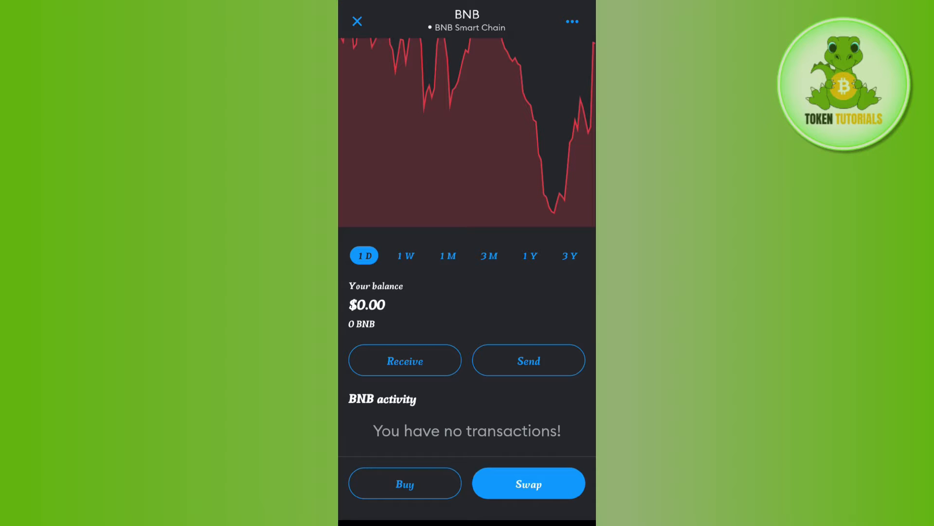
{"action": "left_click", "coordinate": [528, 483]}
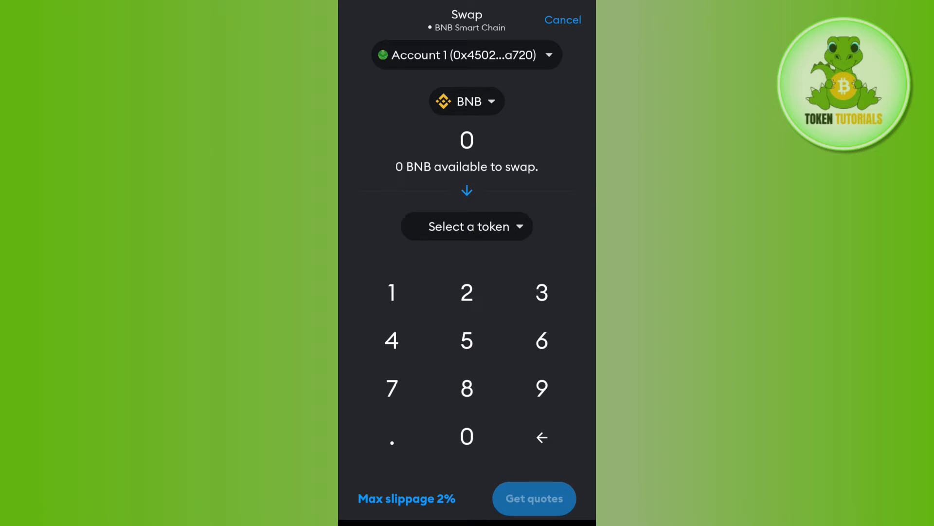
- Search for and select USDT as the destination token, then fetch quotes for 288 BNB
{"action": "left_click", "coordinate": [466, 226]}
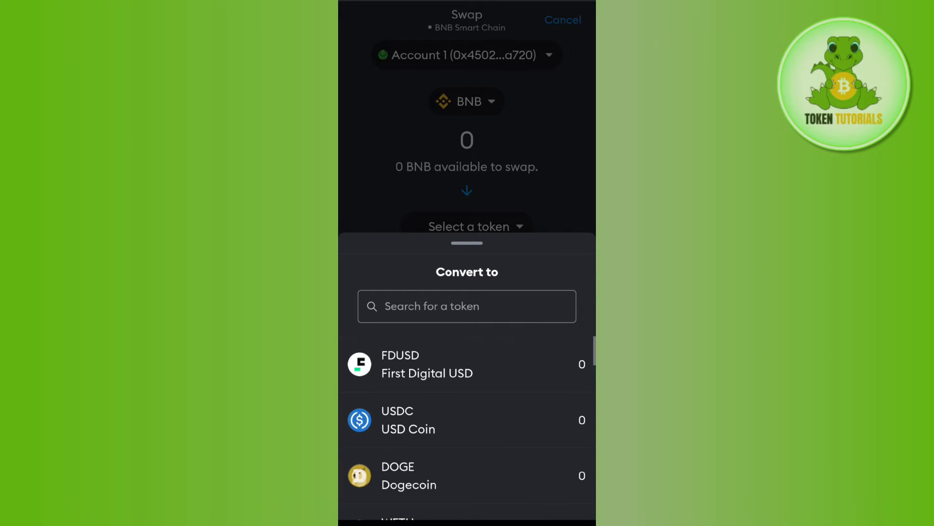
{"action": "left_click", "coordinate": [467, 306]}
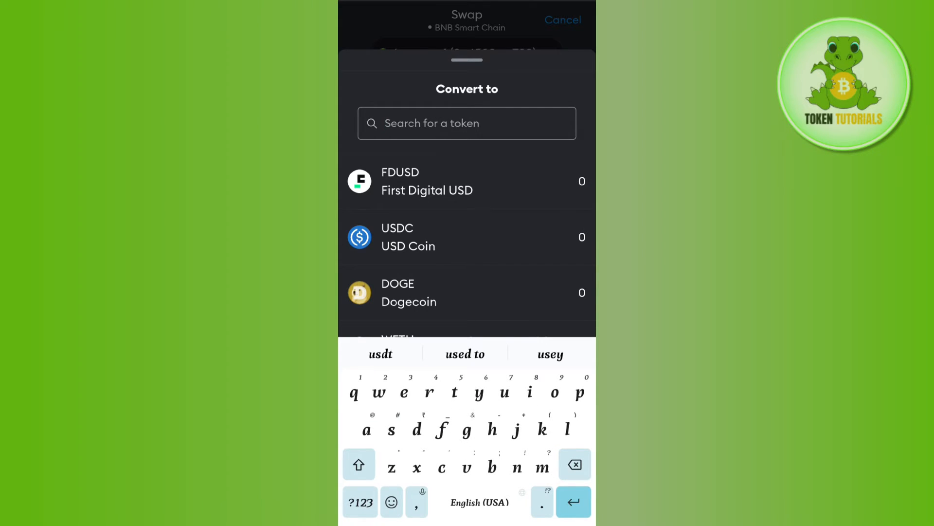
{"action": "type", "text": "usdt"}
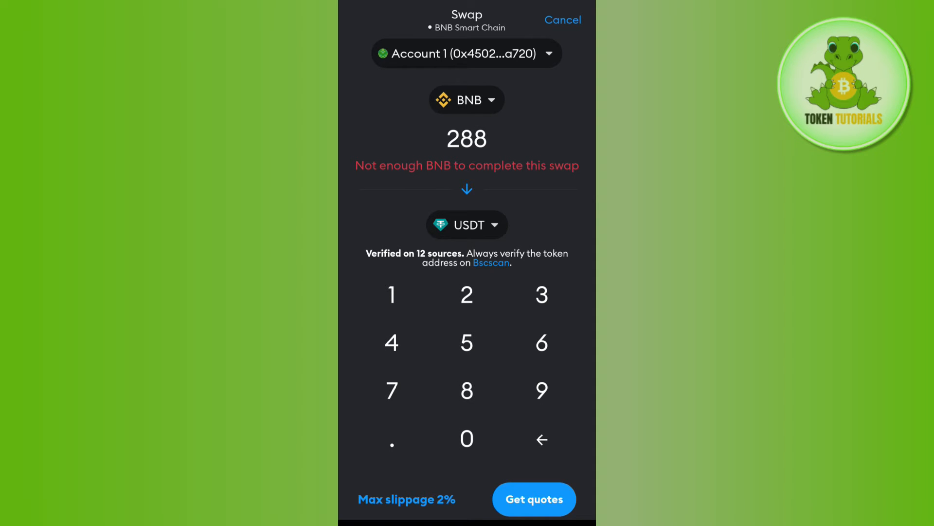
{"action": "left_click", "coordinate": [533, 499]}
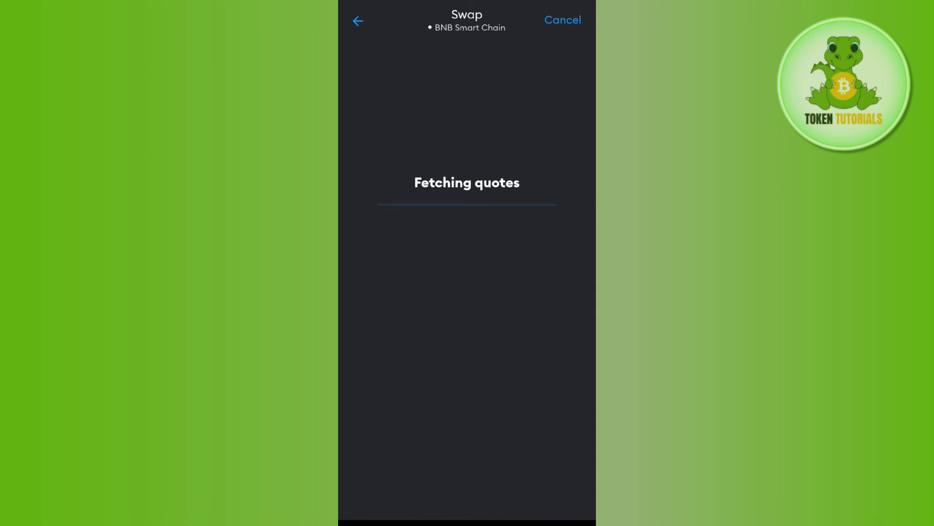